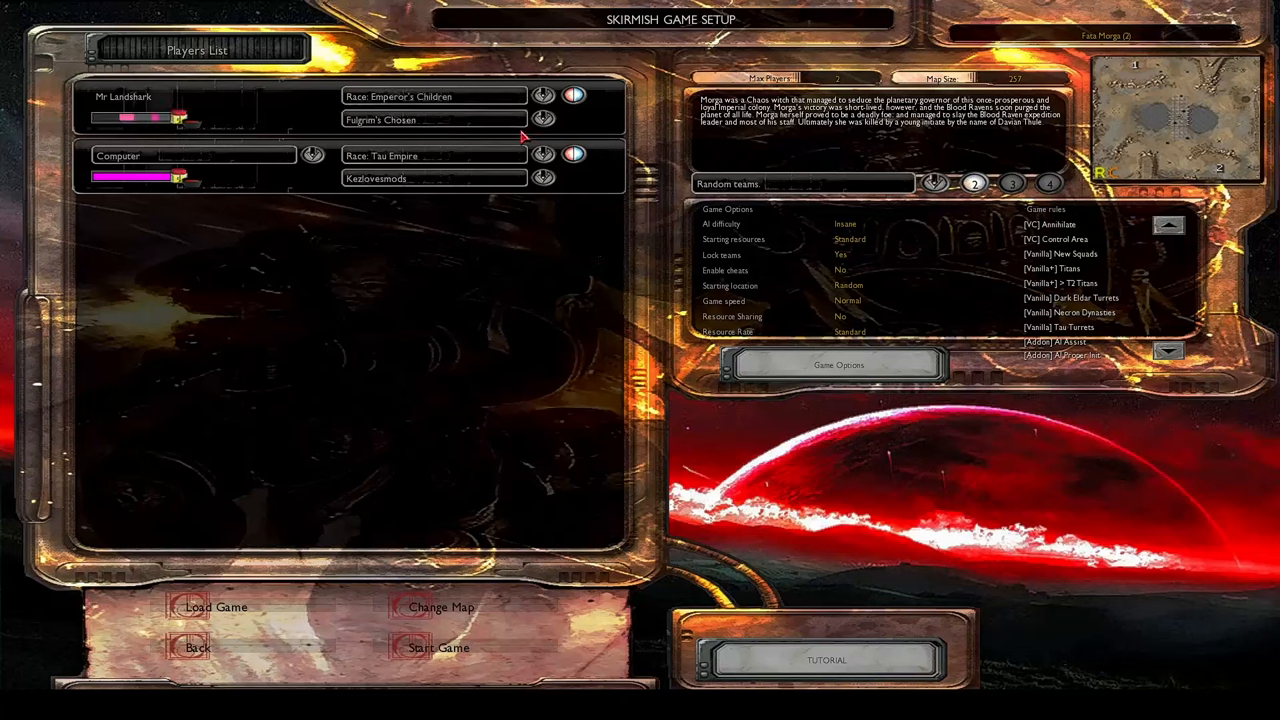
# Step: Set the player's army name to Erotic THICCsion and start the skirmish game
pyautogui.click(434, 120)
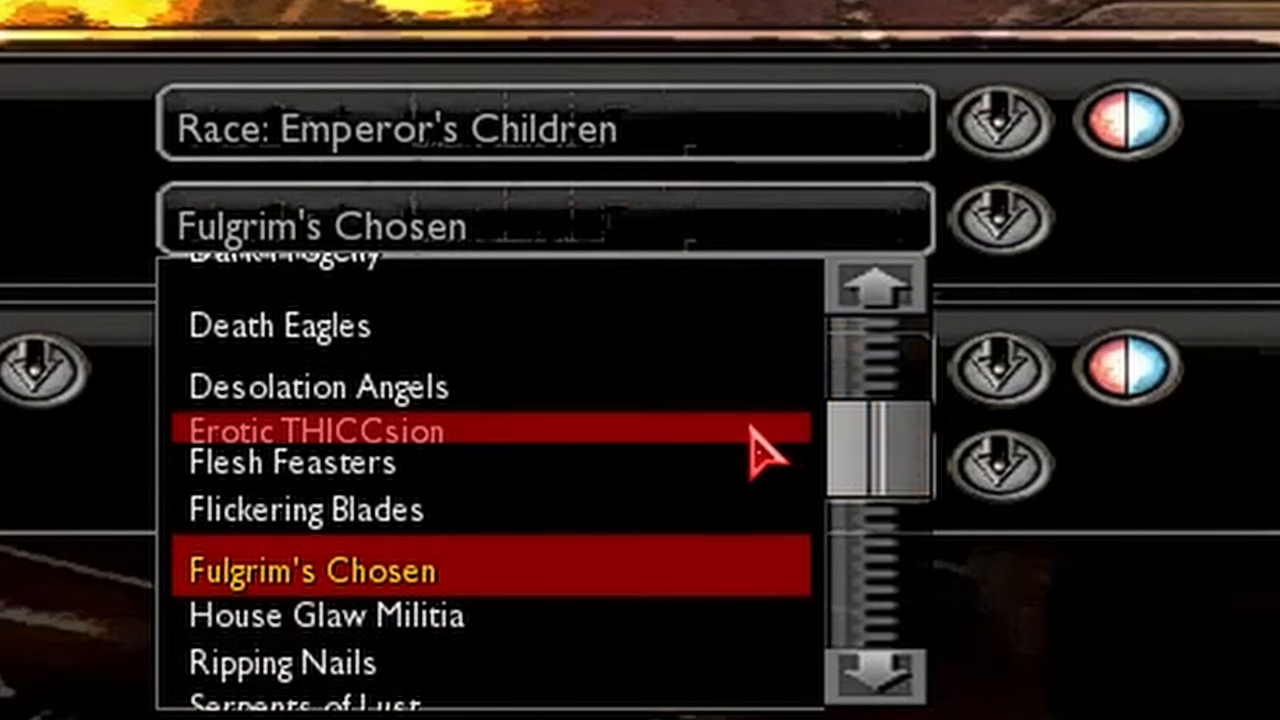
pyautogui.click(320, 430)
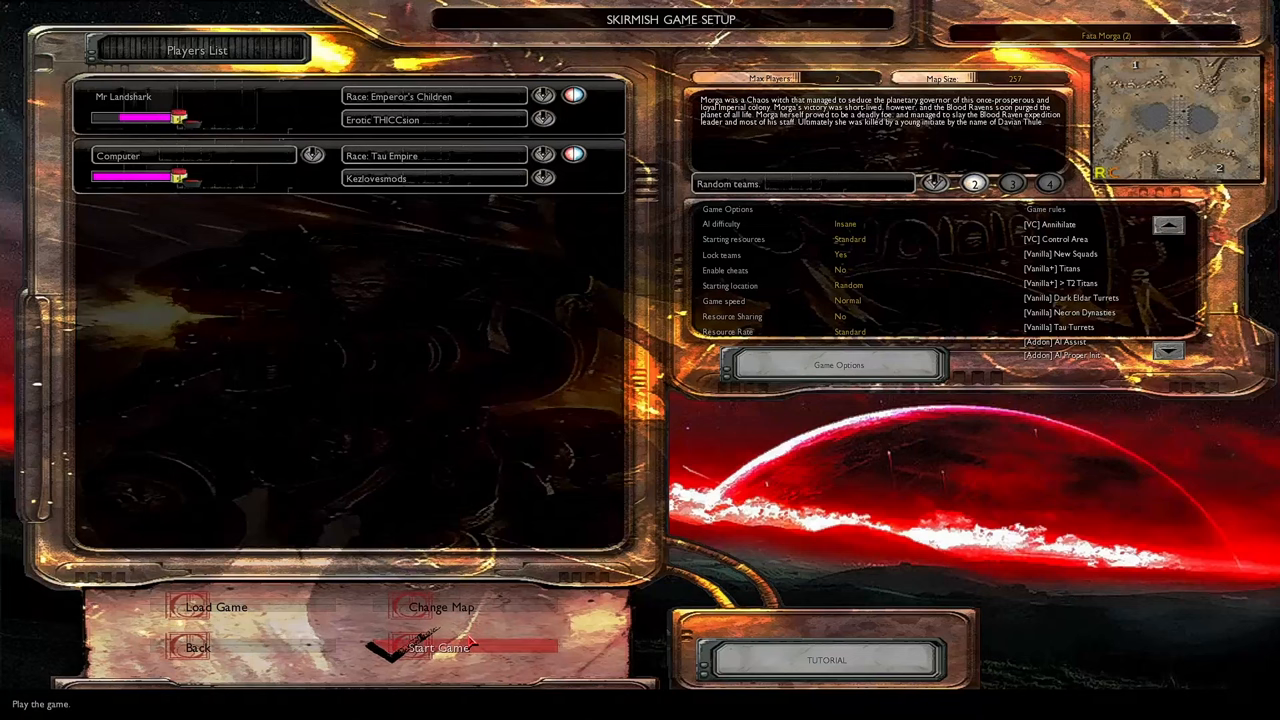
pyautogui.click(438, 648)
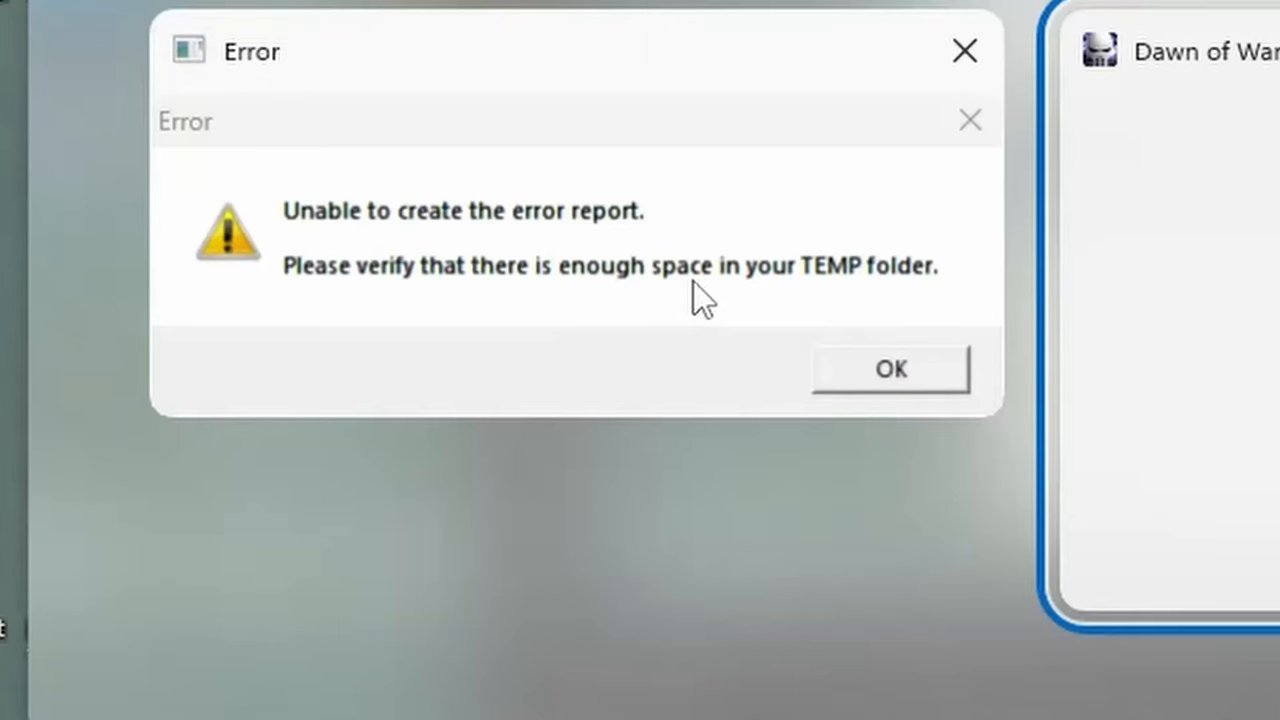
pyautogui.moveTo(656, 300)
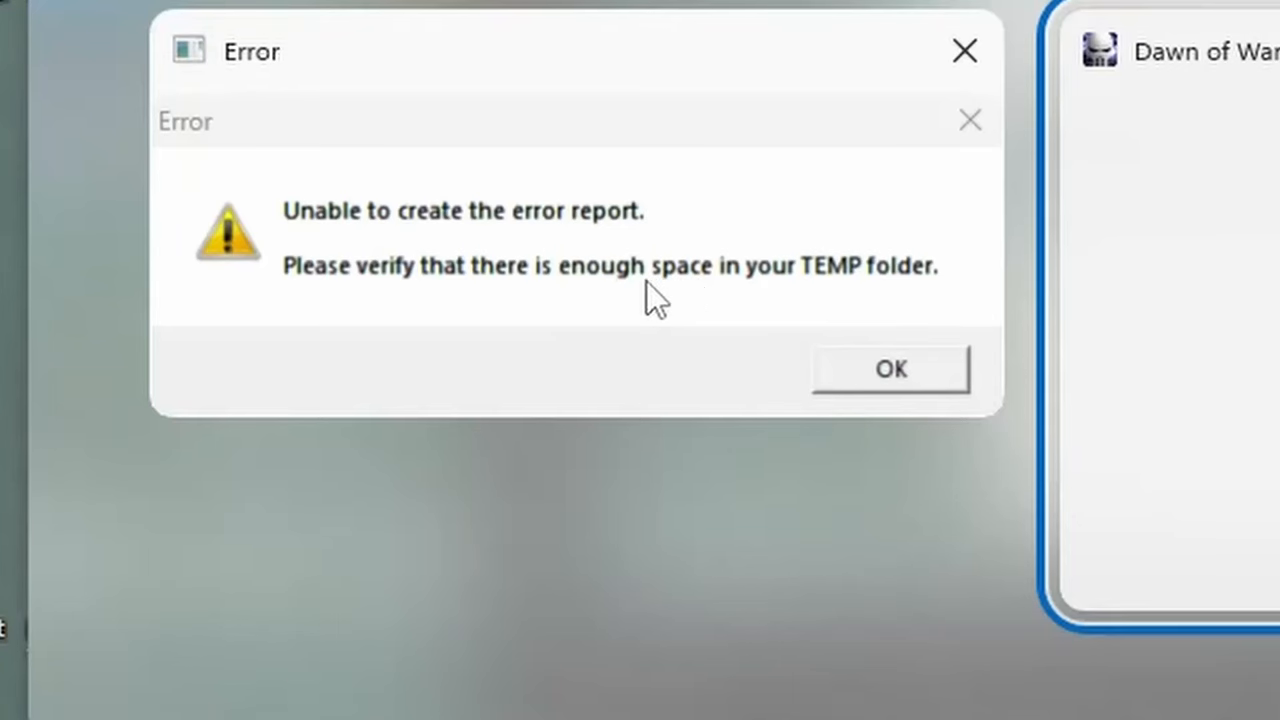
pyautogui.moveTo(610, 300)
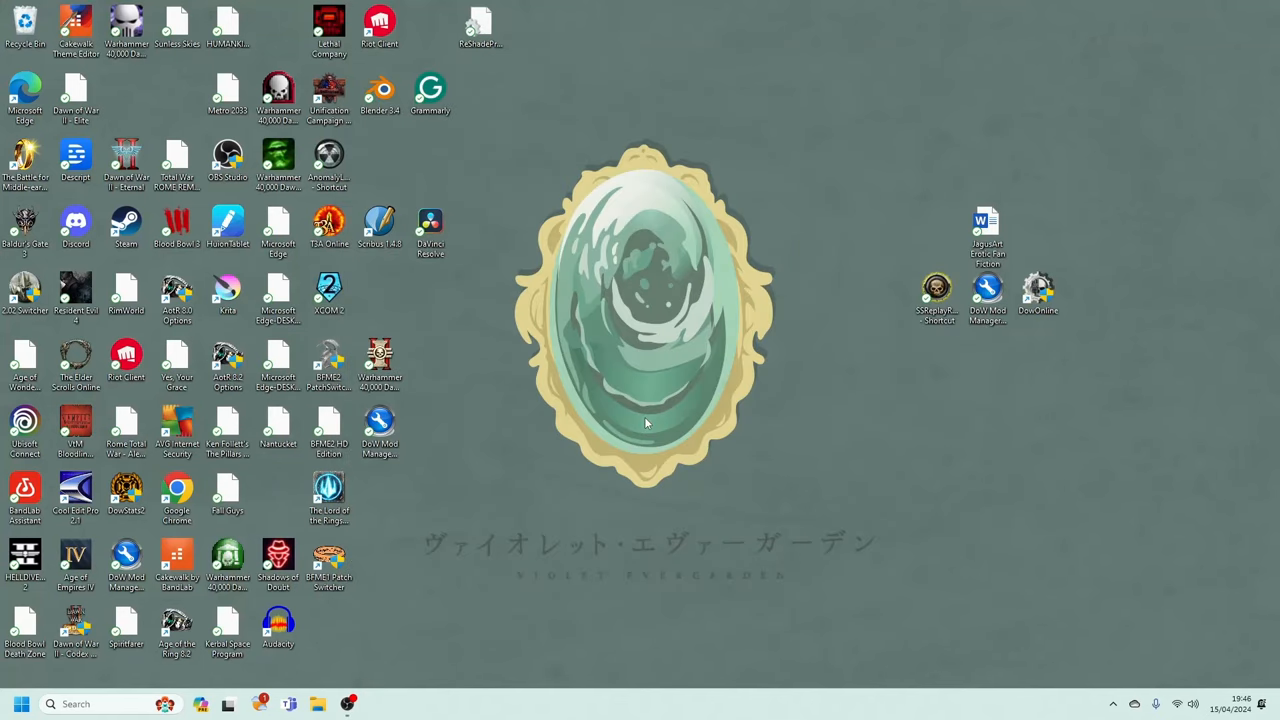
pyautogui.moveTo(738, 364)
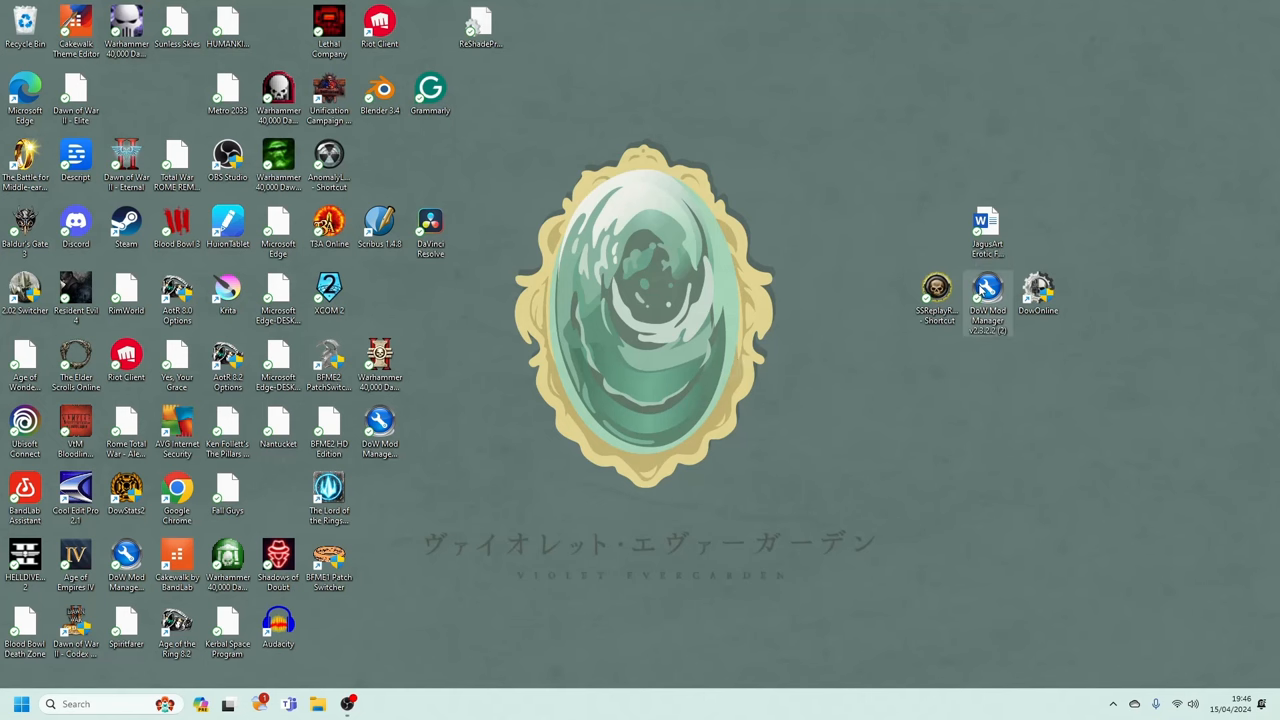
# Step: Launch DoW Mod Manager and toggle LAA on for the Soulstorm executables
pyautogui.doubleClick(988, 290)
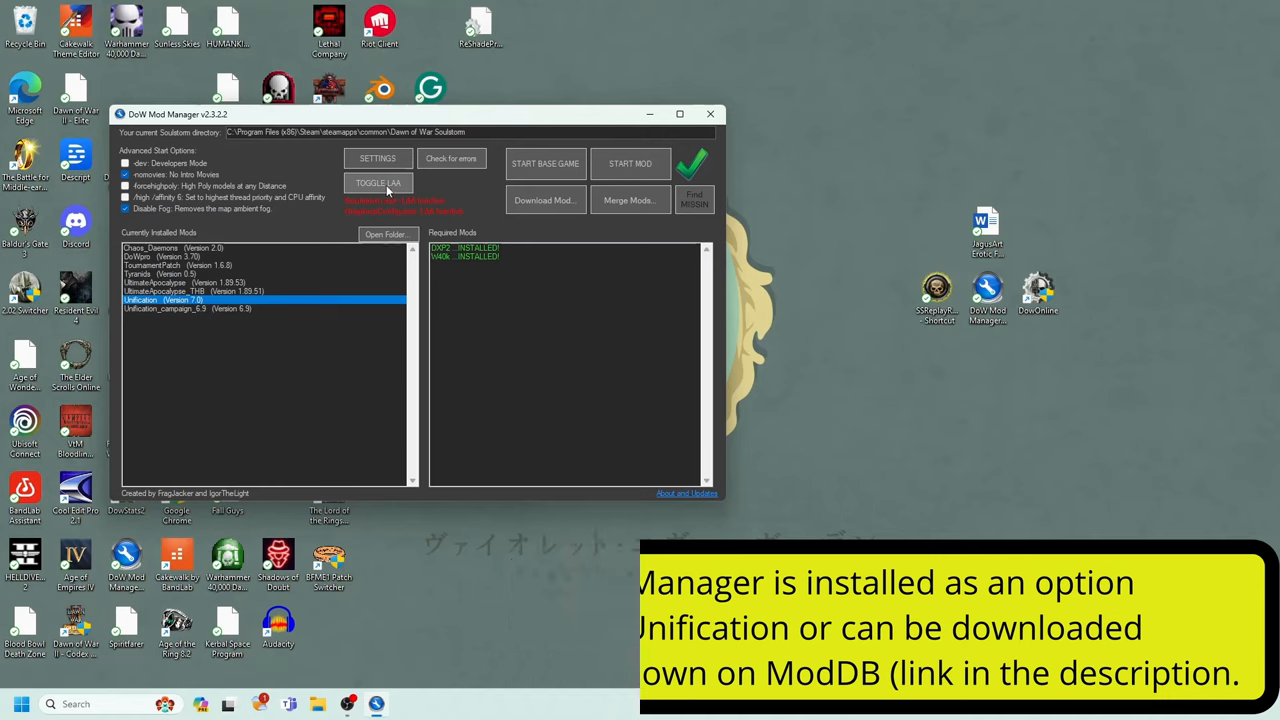
pyautogui.click(378, 184)
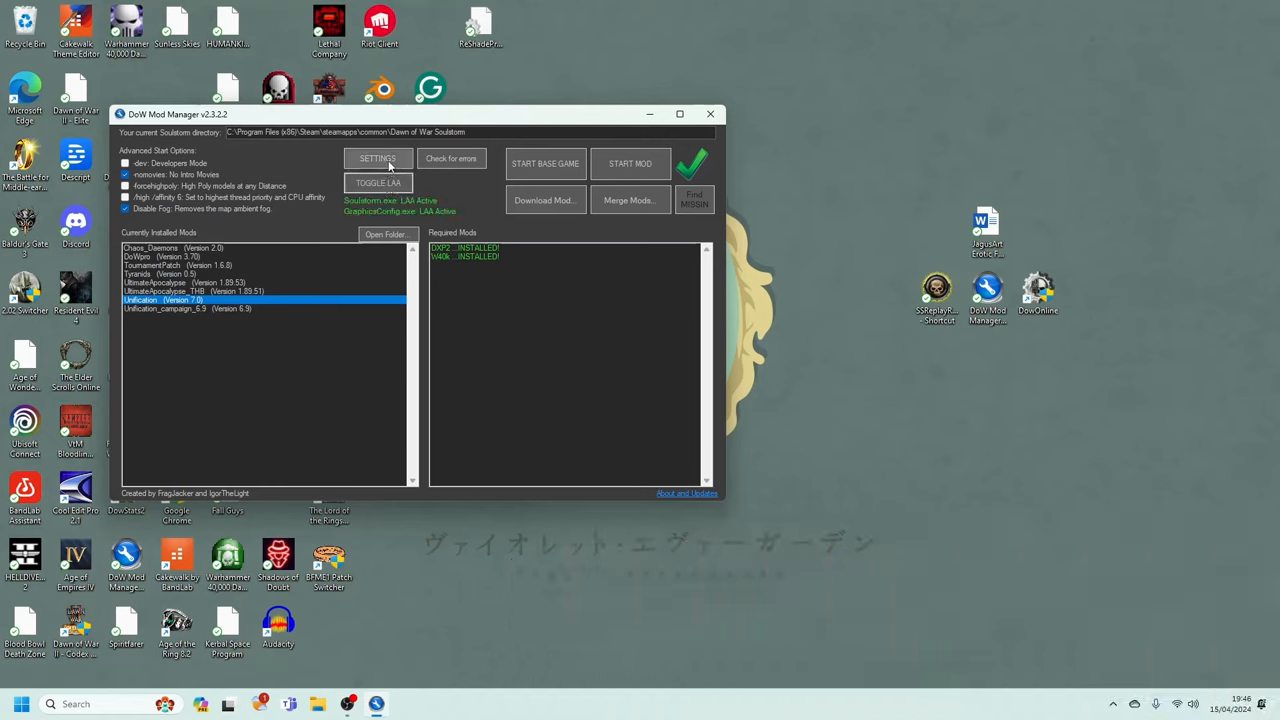
# Step: Apply the LOW video preset in the game settings manager and return to the main window
pyautogui.click(376, 158)
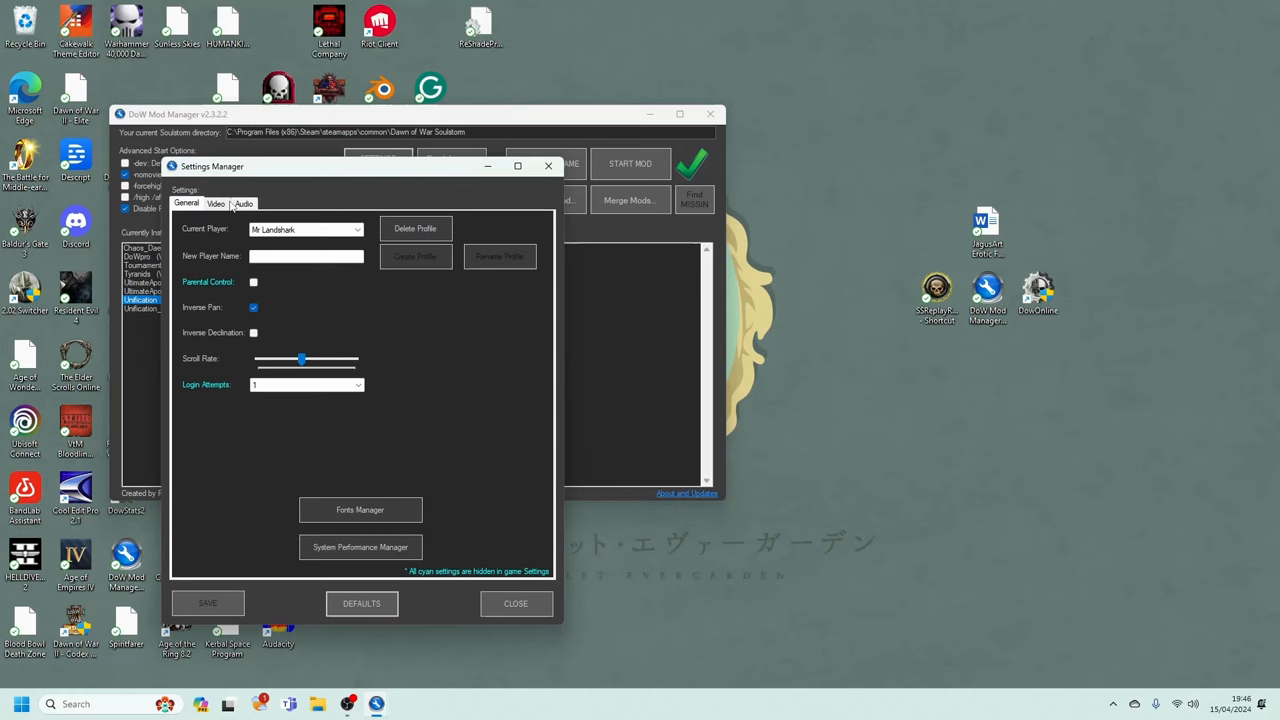
pyautogui.click(216, 204)
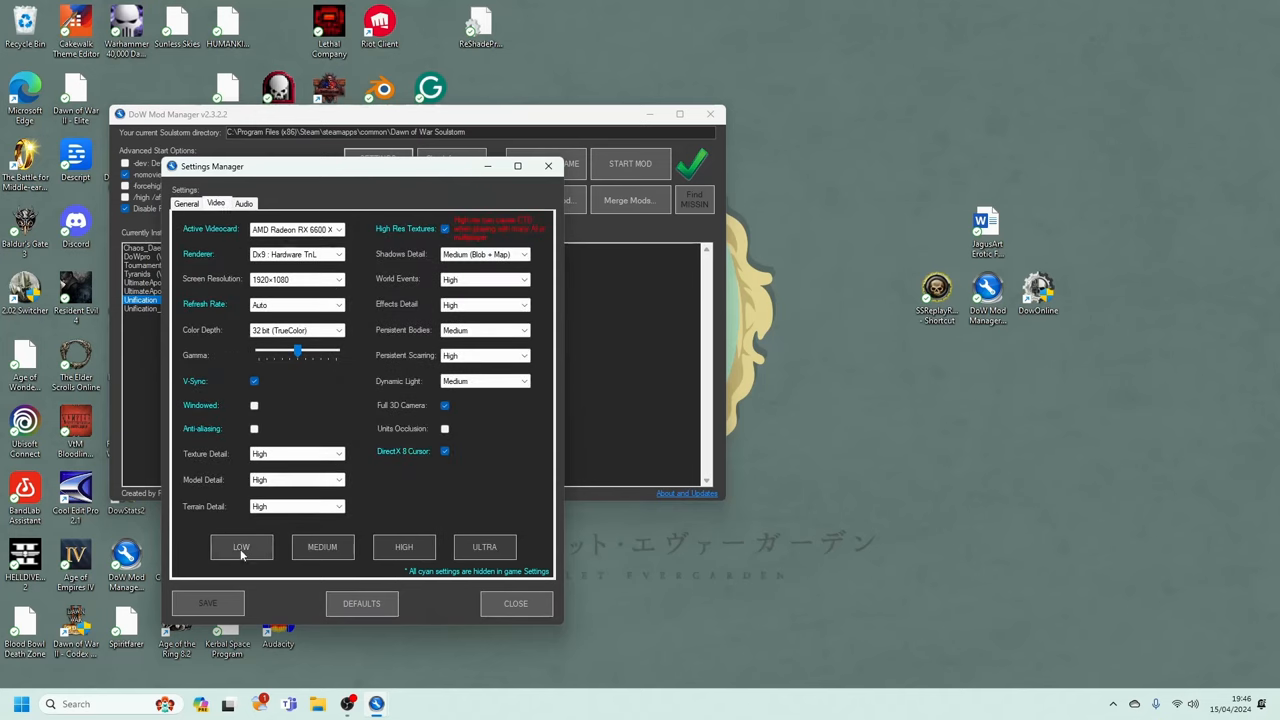
pyautogui.click(240, 548)
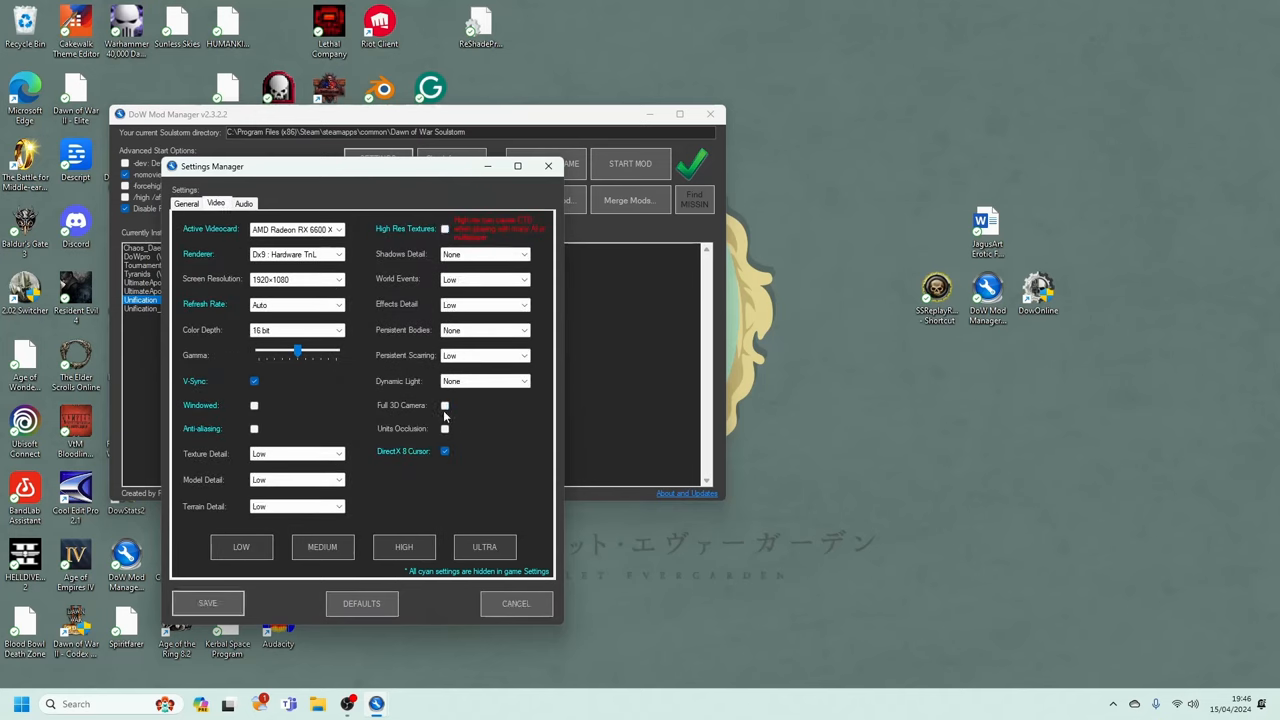
pyautogui.click(444, 404)
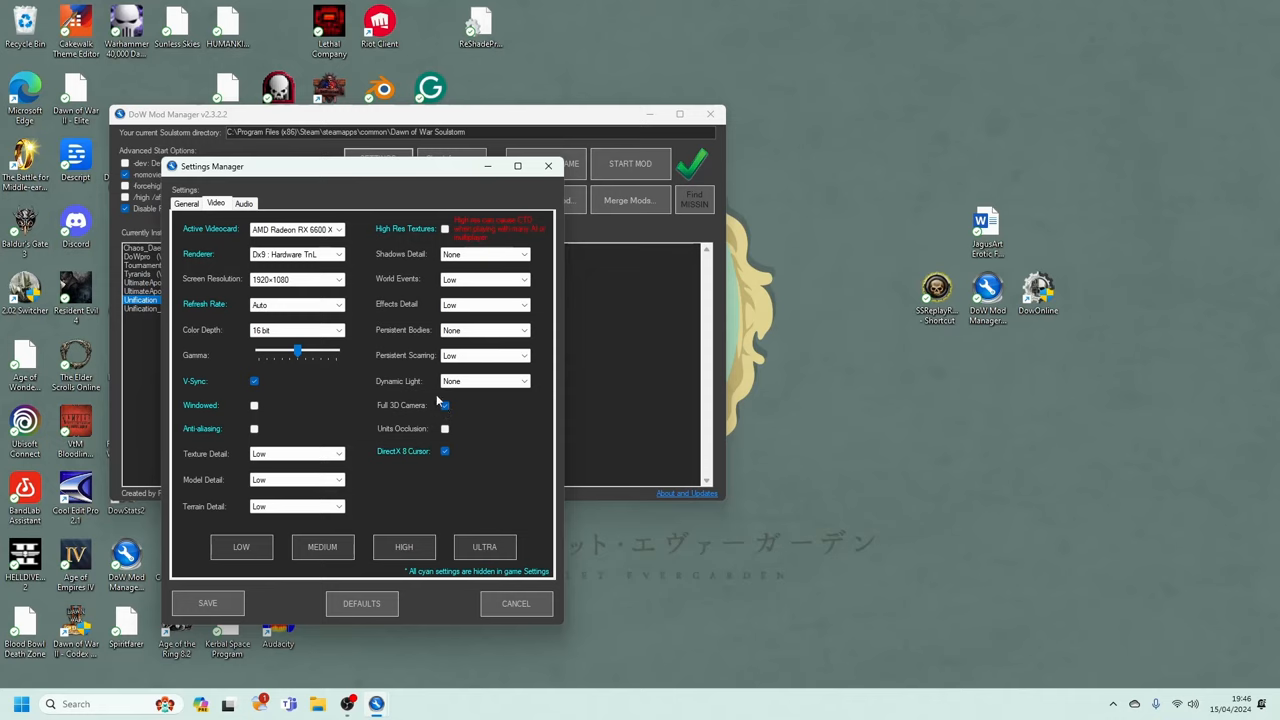
pyautogui.click(444, 404)
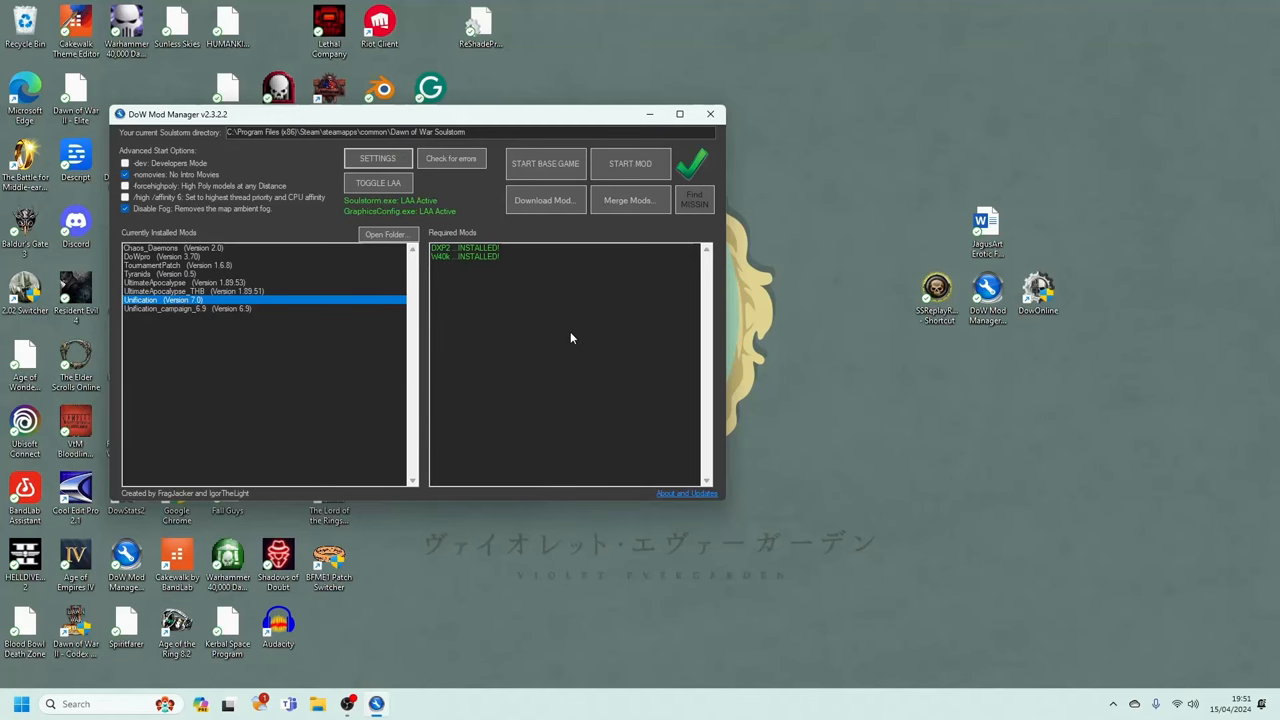
# Step: Apply the MEDIUM video preset with Dynamic Light kept at Low, then close settings
pyautogui.click(376, 158)
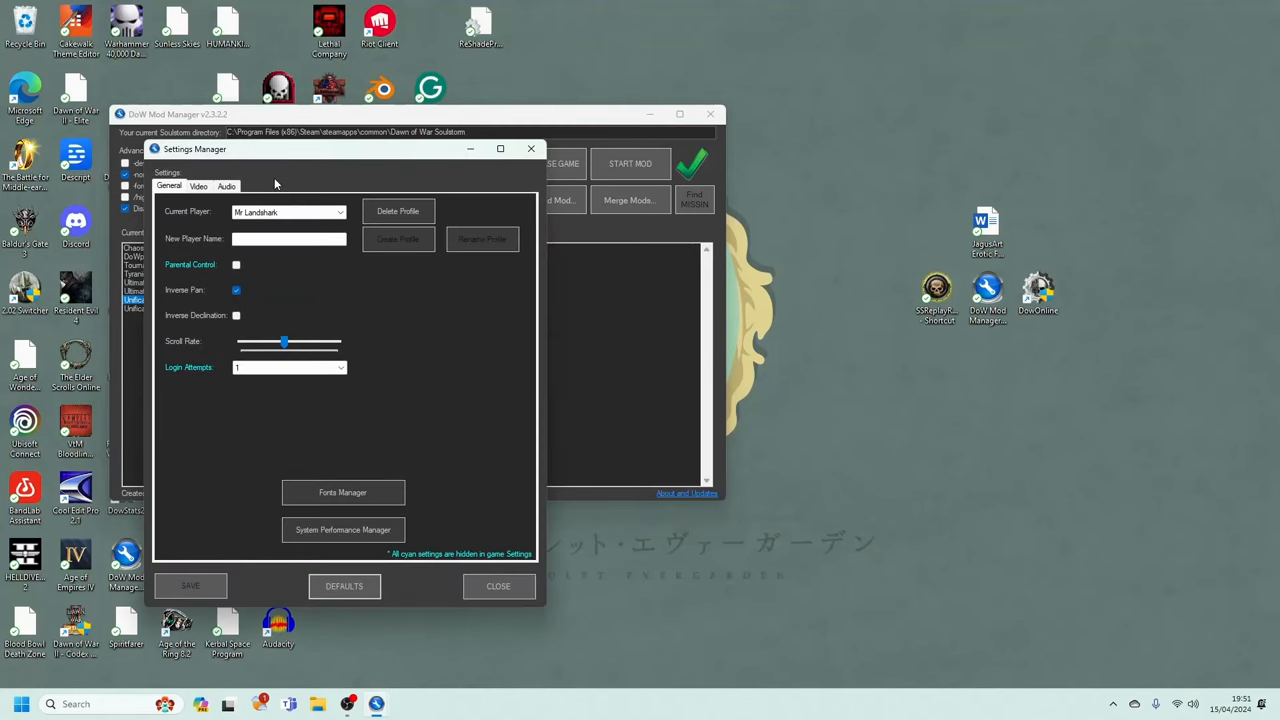
pyautogui.click(198, 186)
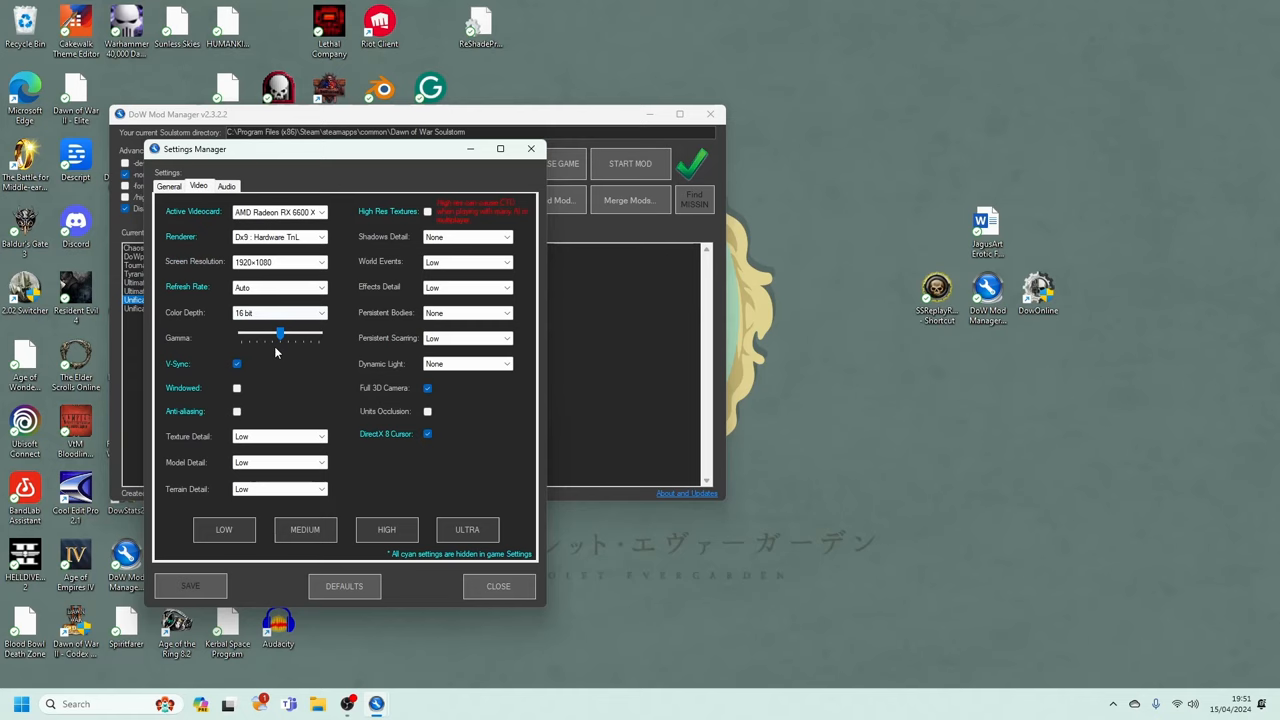
pyautogui.click(304, 528)
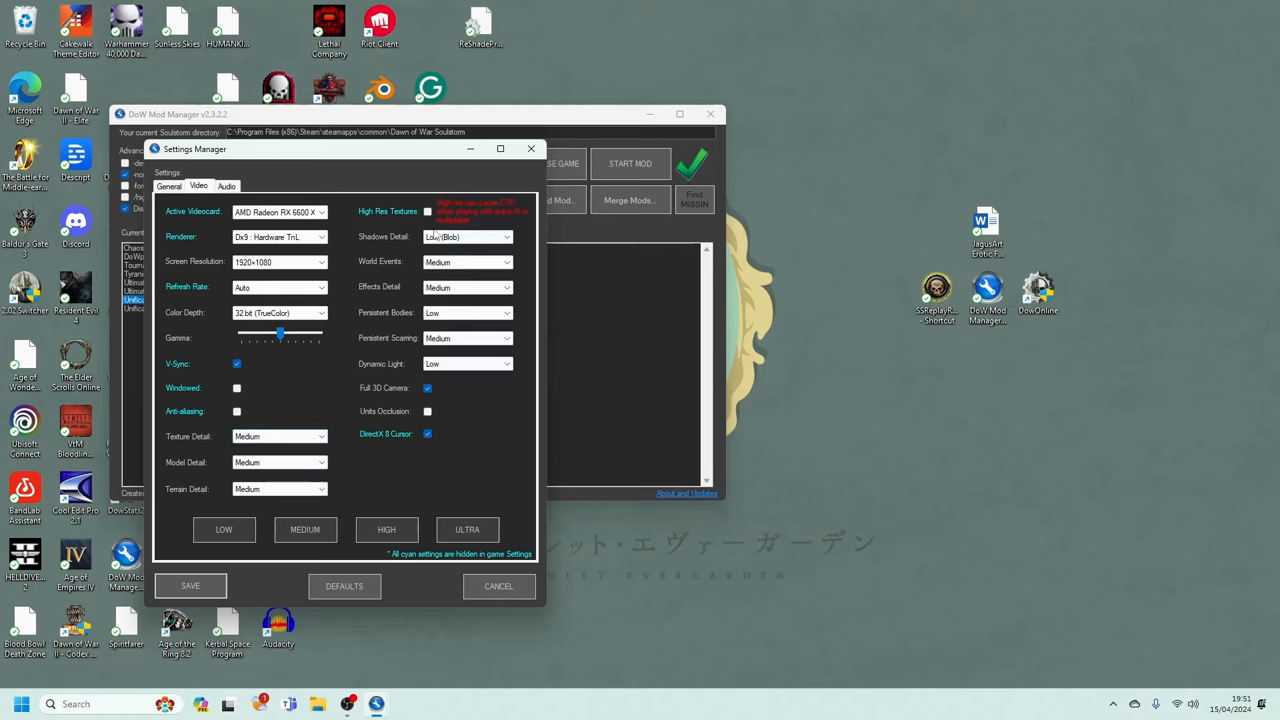
pyautogui.click(468, 364)
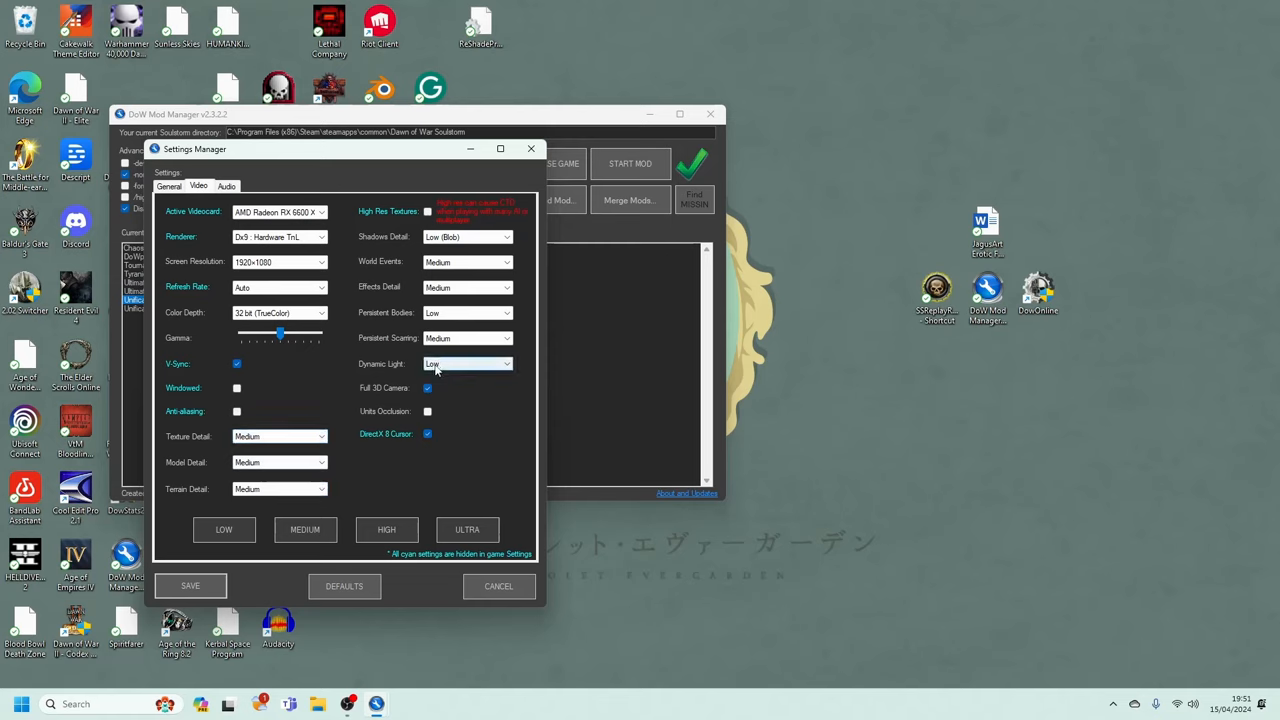
pyautogui.click(500, 586)
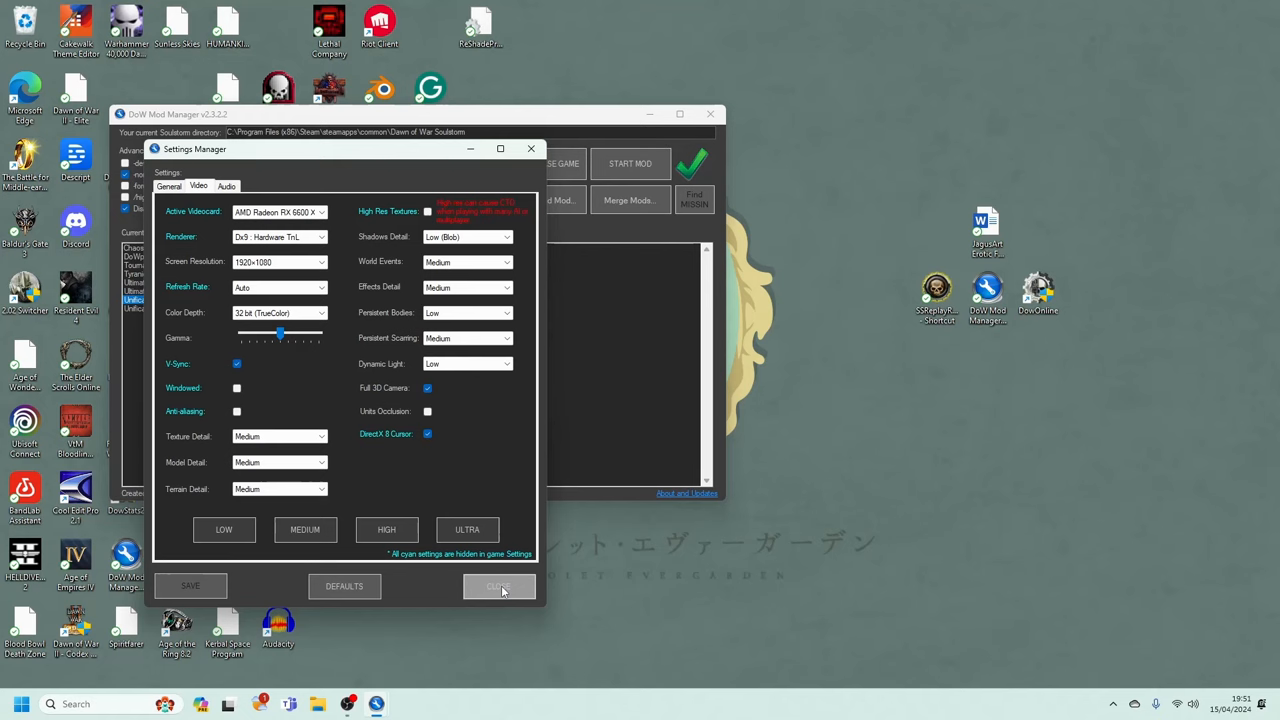
pyautogui.click(498, 586)
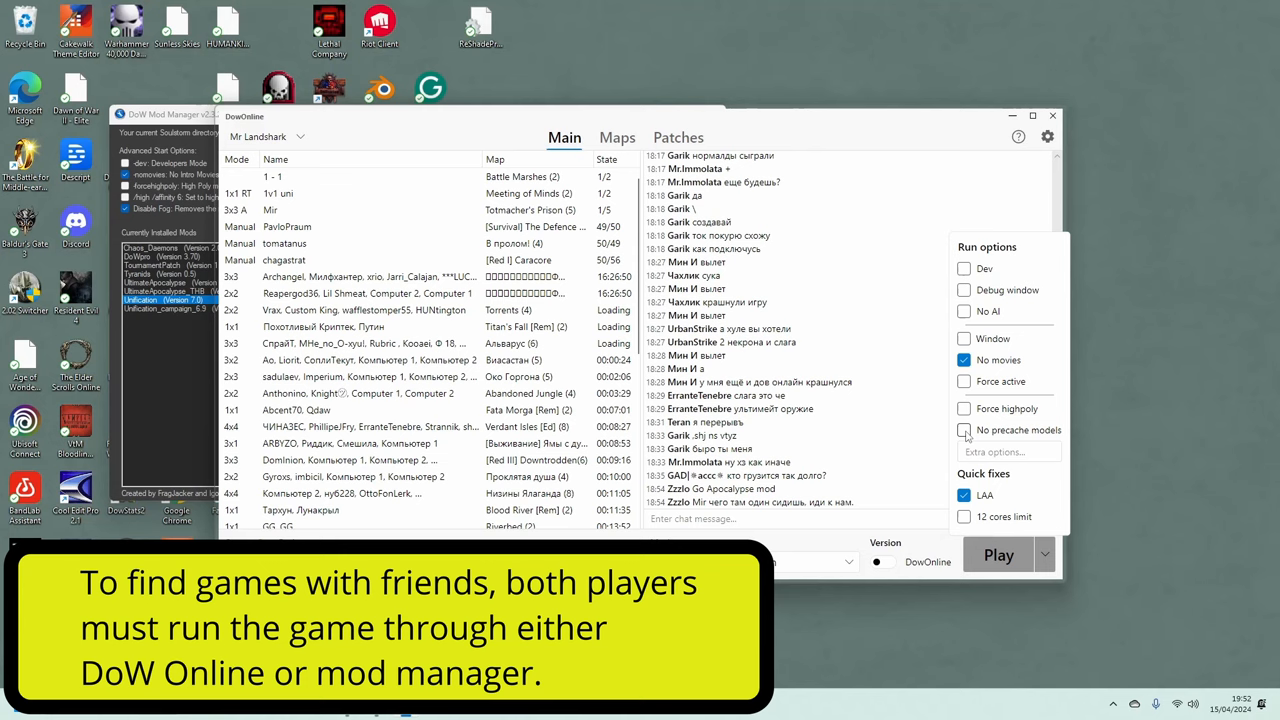
pyautogui.moveTo(1024, 438)
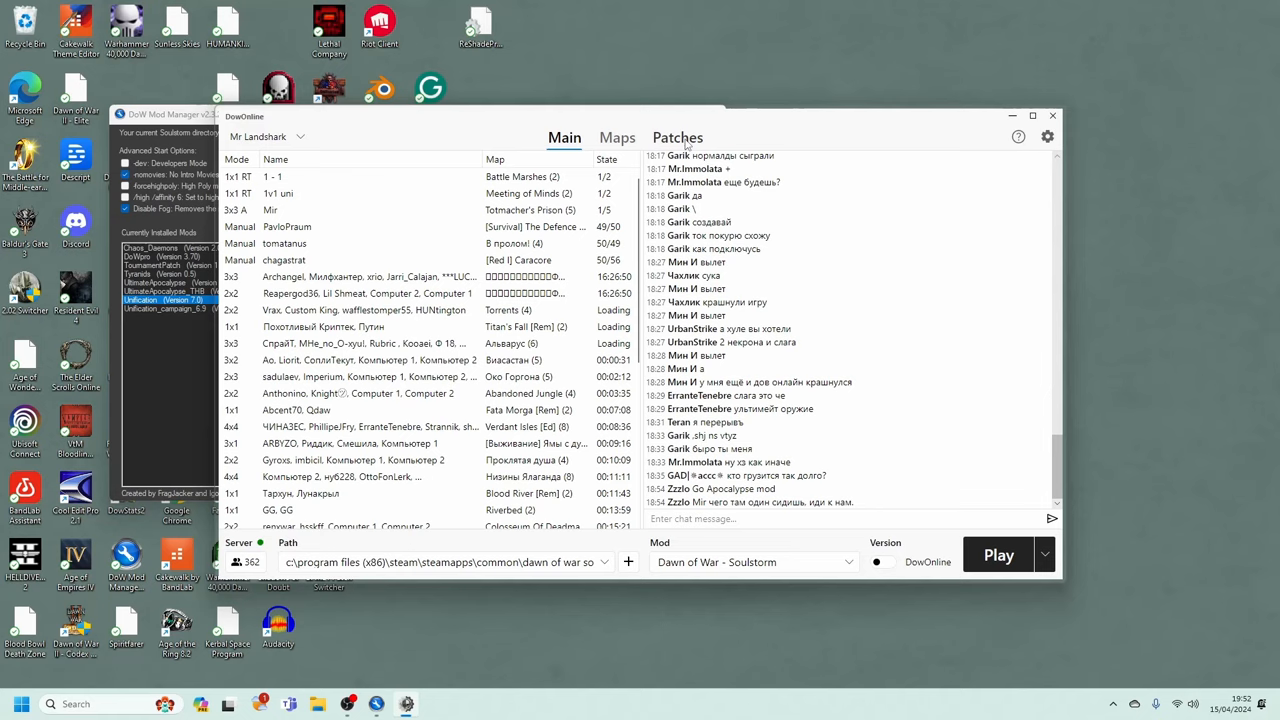
# Step: Review the enabled patches in DowOnline and launch Soulstorm with Play
pyautogui.click(676, 136)
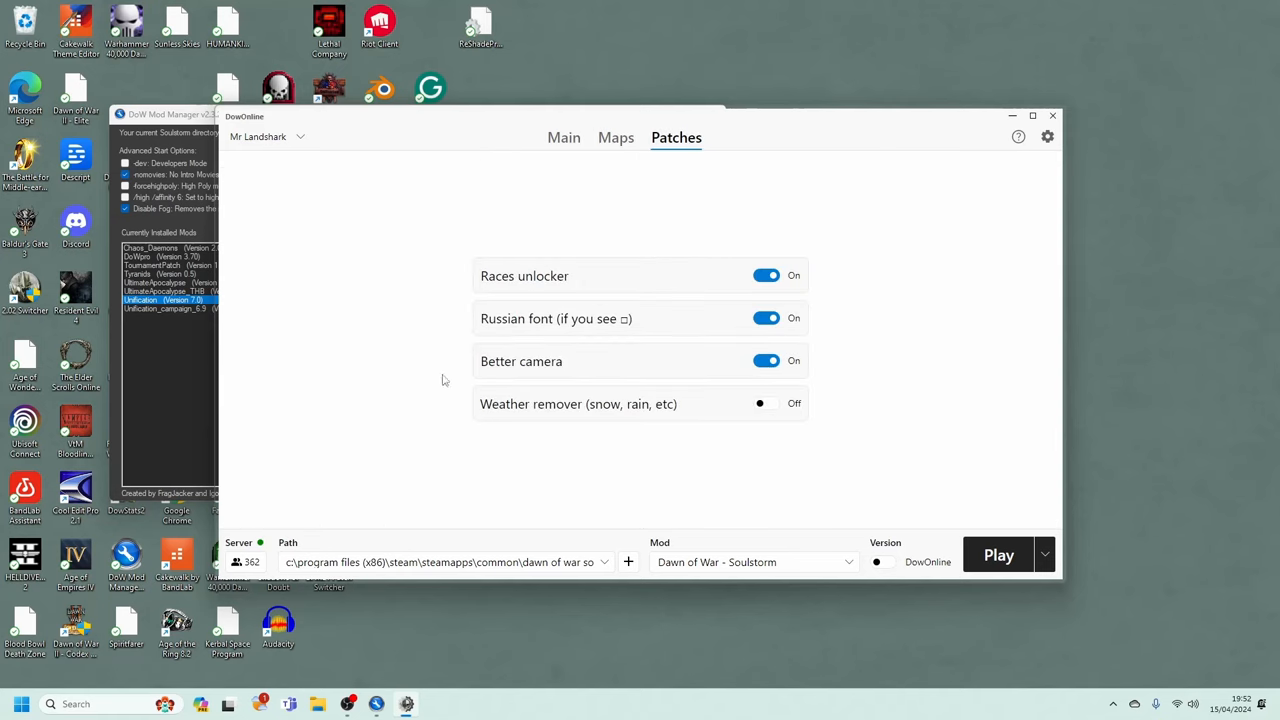
pyautogui.click(998, 554)
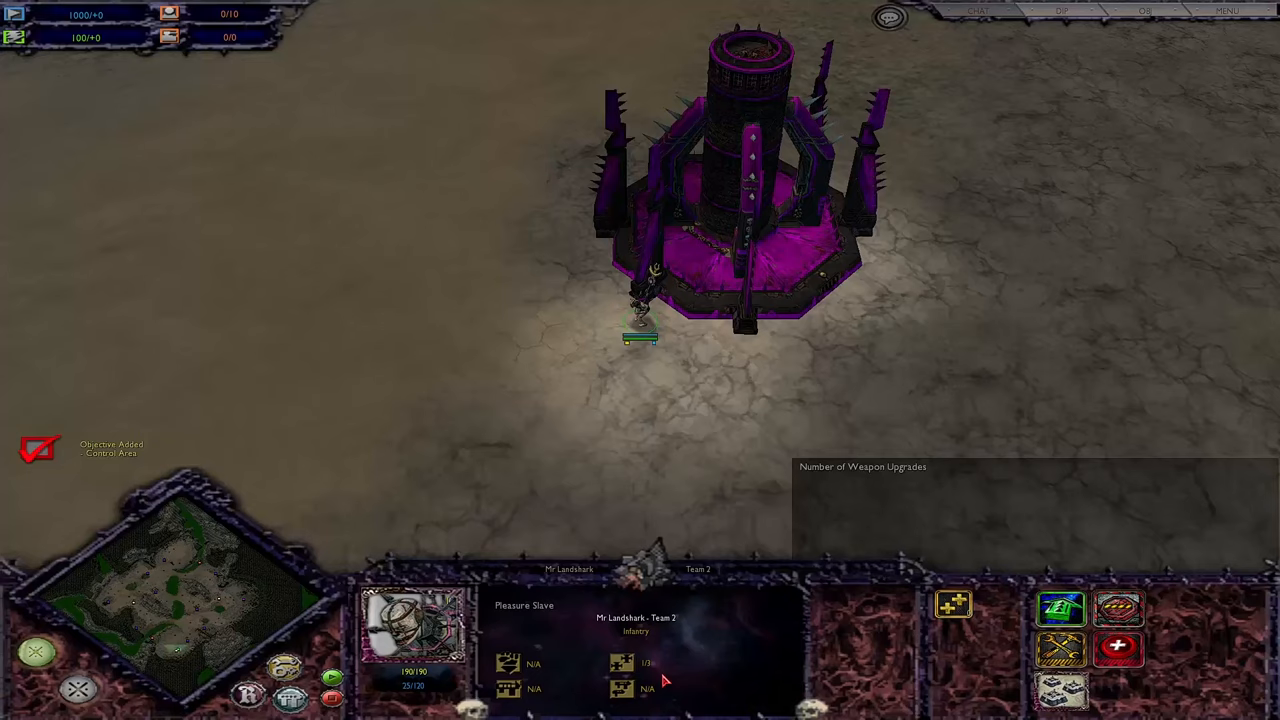